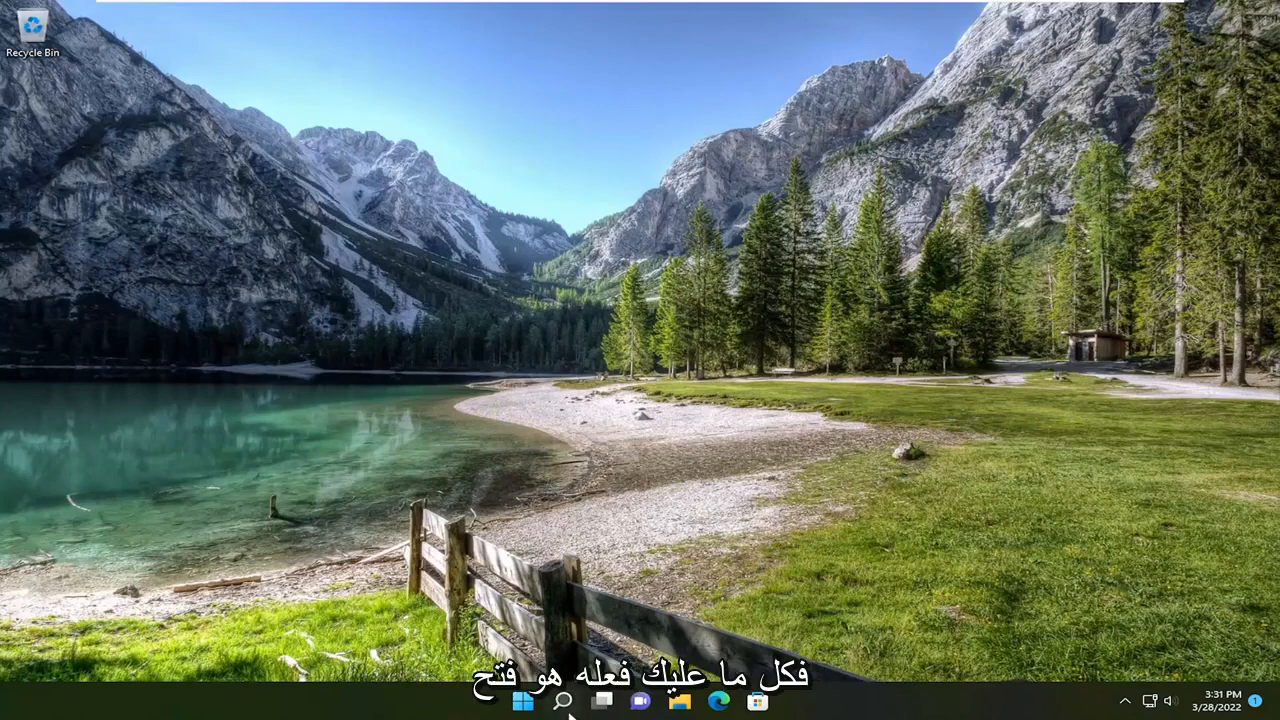
- Search 'regedit', run Registry Editor as administrator and approve the UAC prompt
text(regedit)
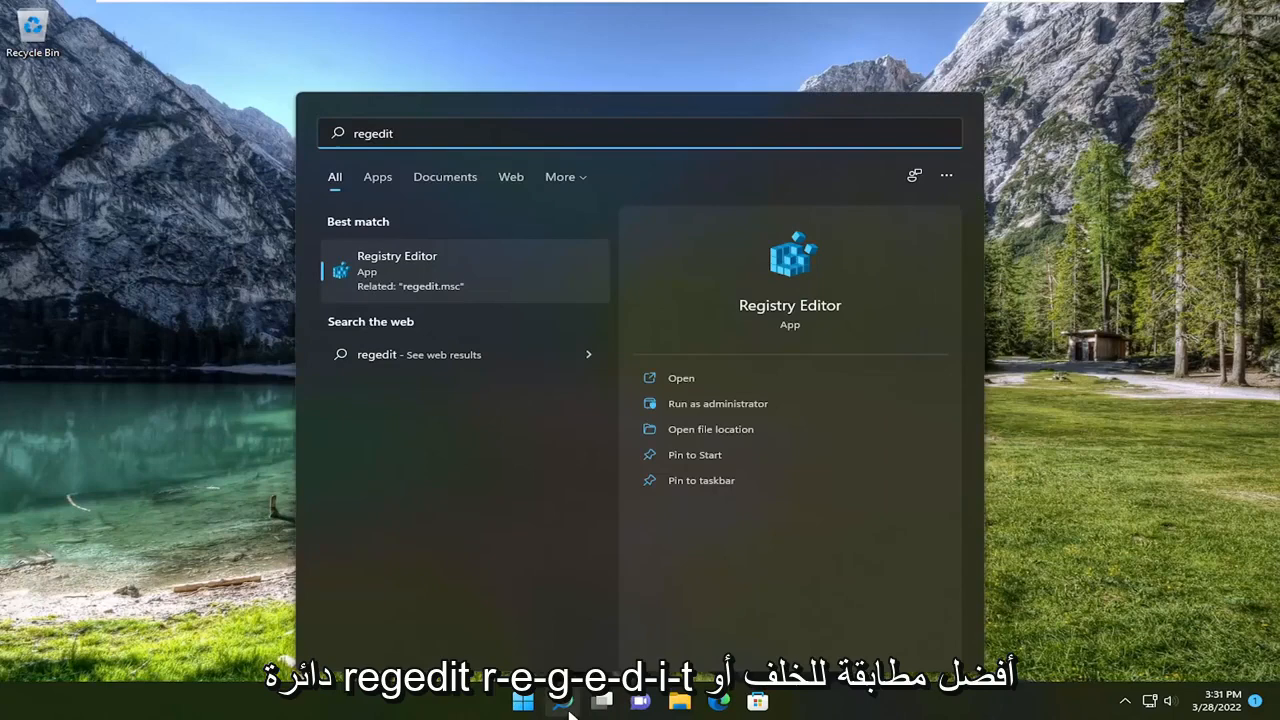
mouse_move(390, 286)
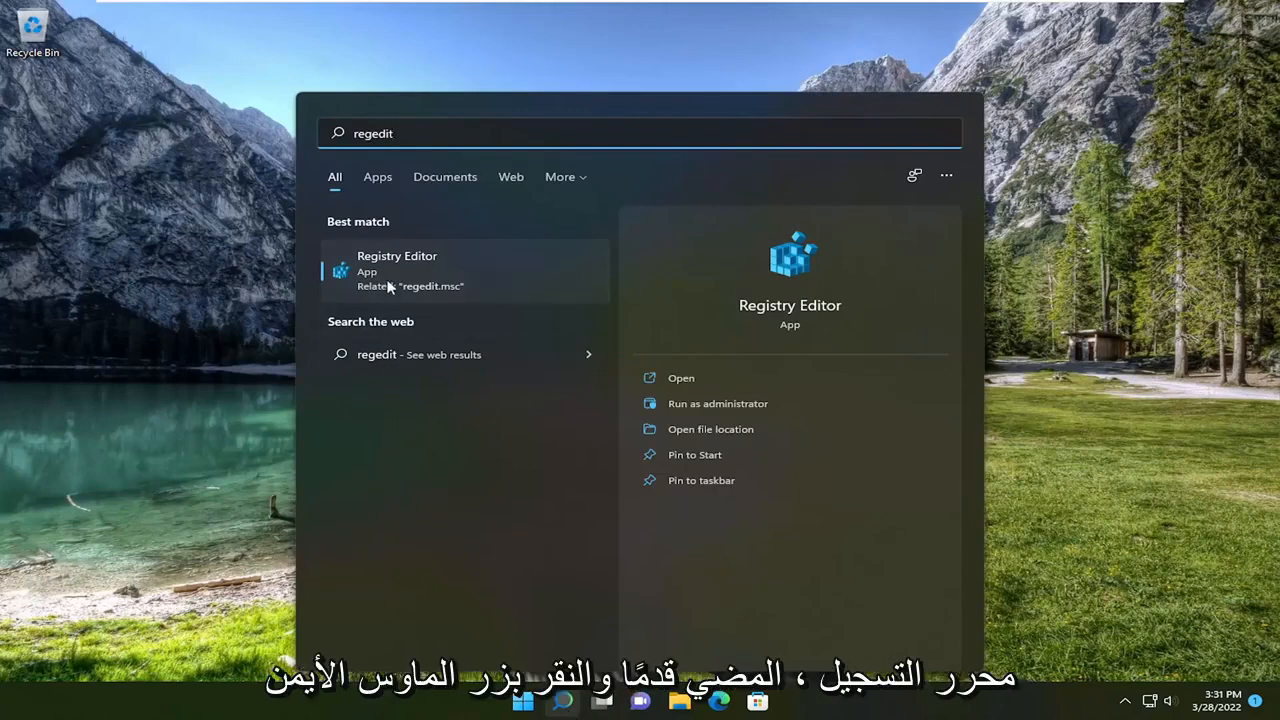
right_click(389, 281)
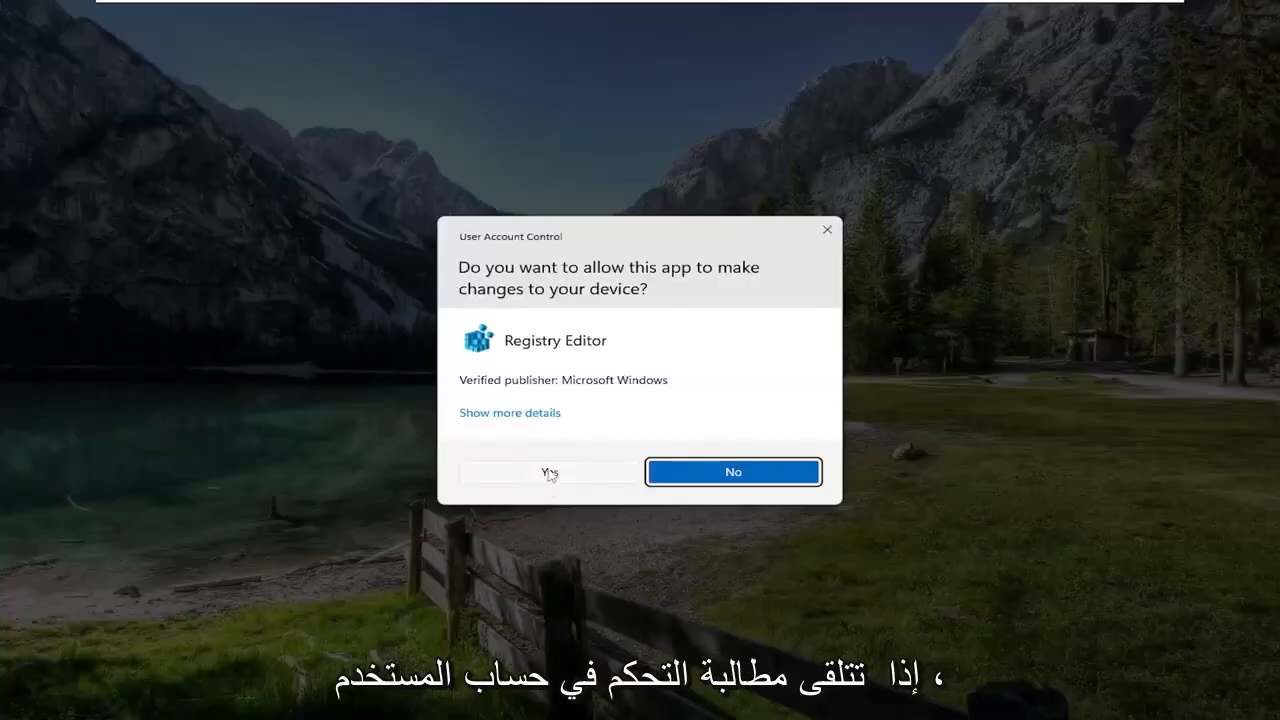
click(550, 472)
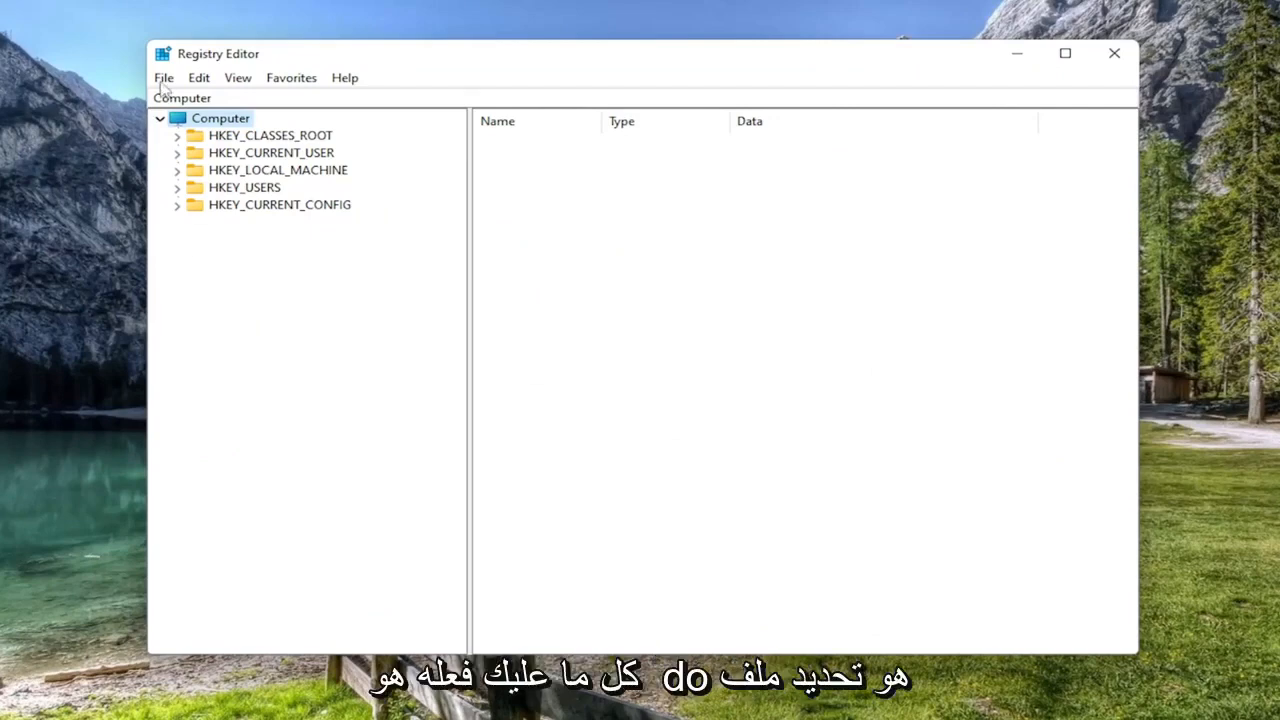
click(163, 77)
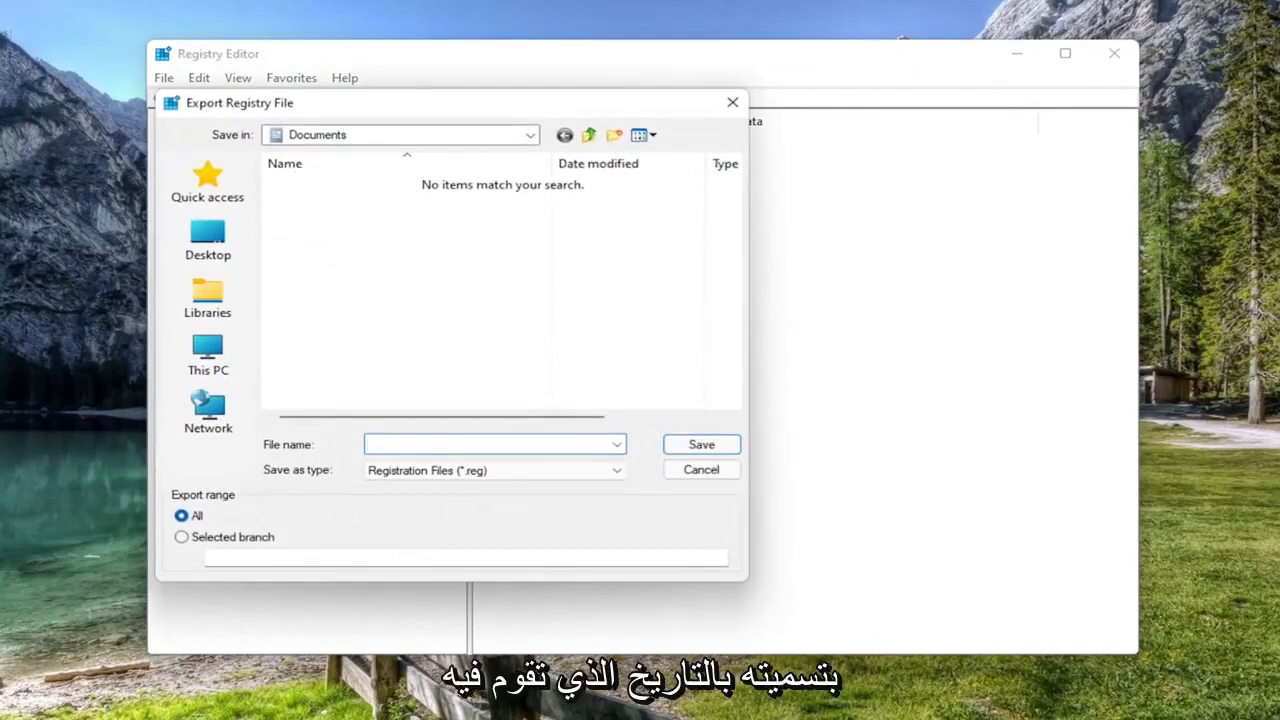
click(487, 444)
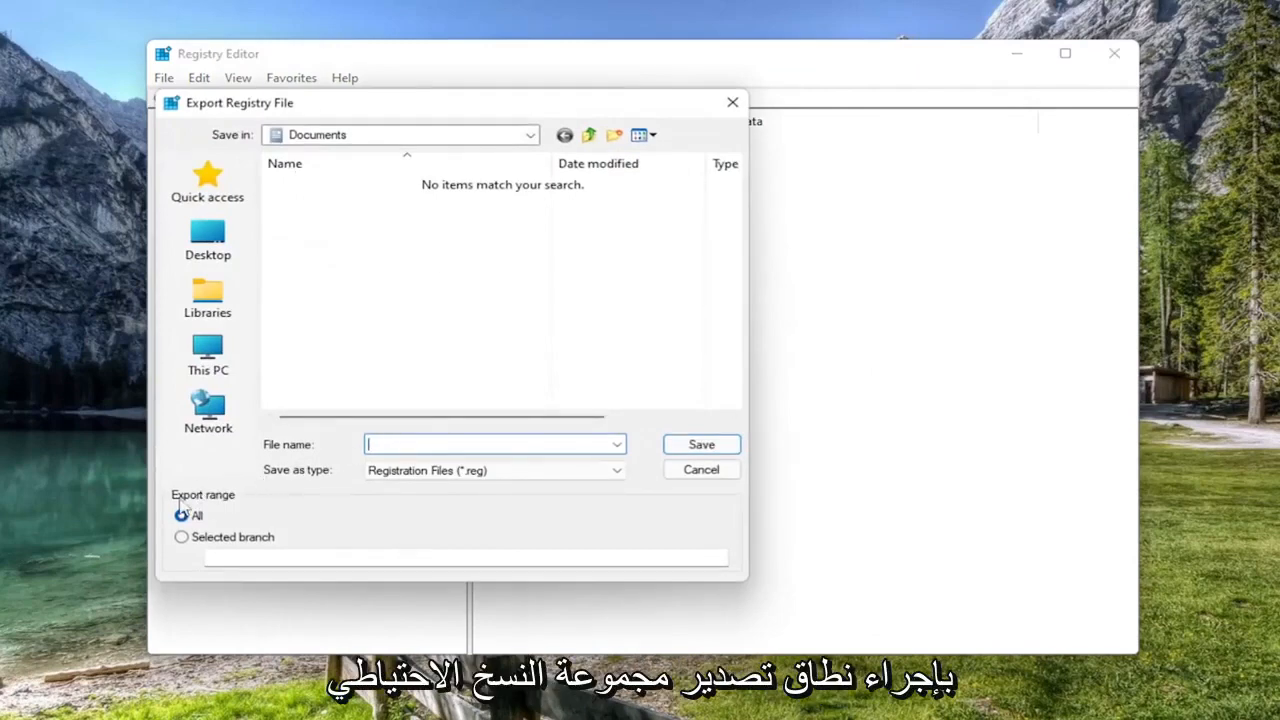
click(181, 515)
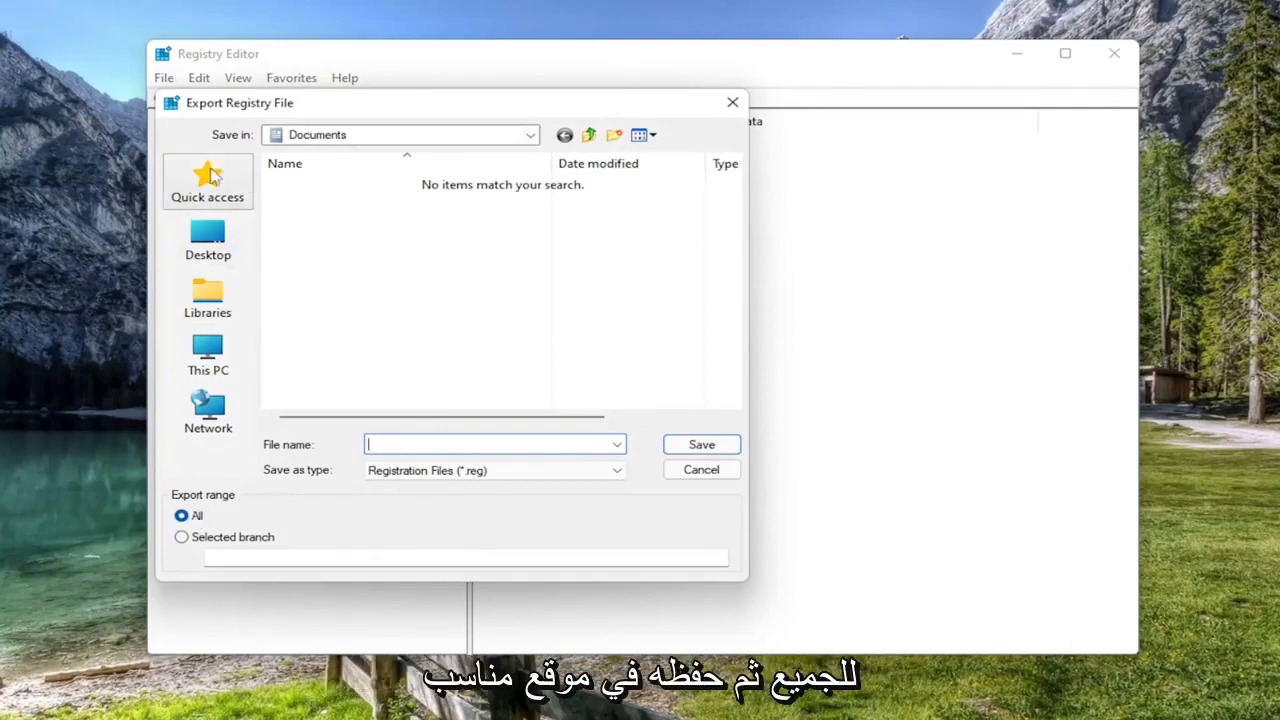
mouse_move(207, 240)
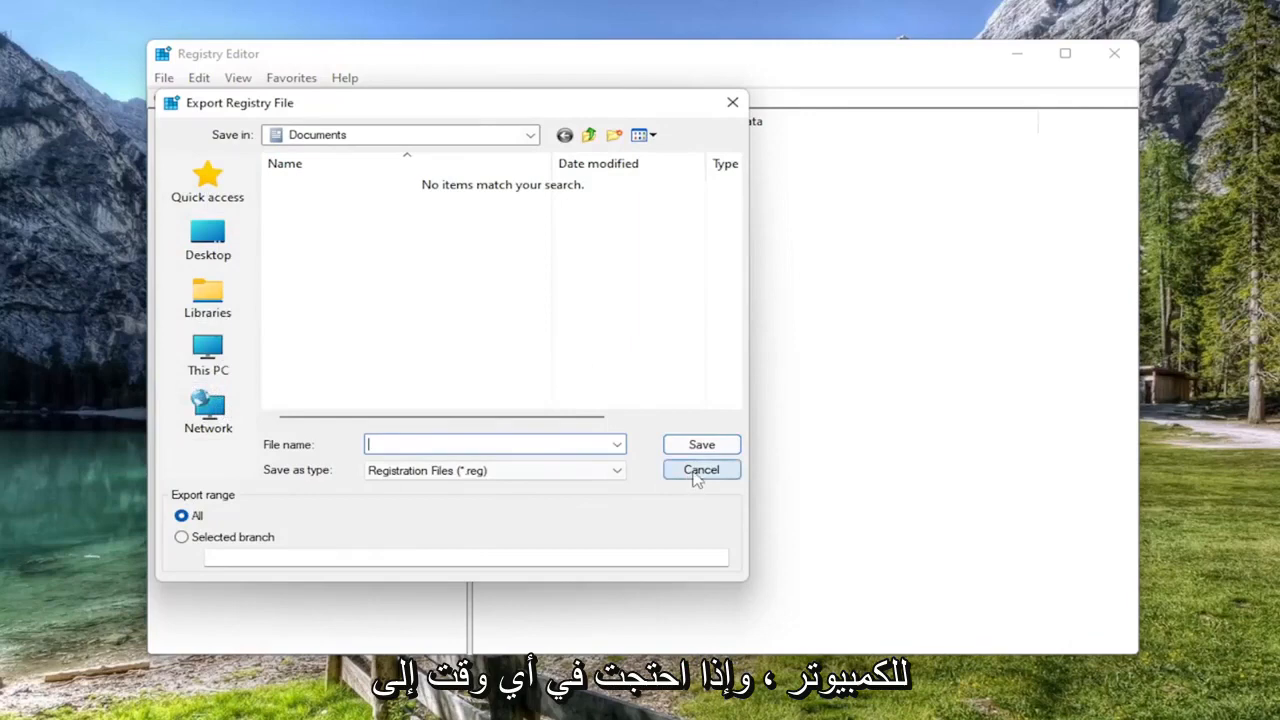
click(701, 469)
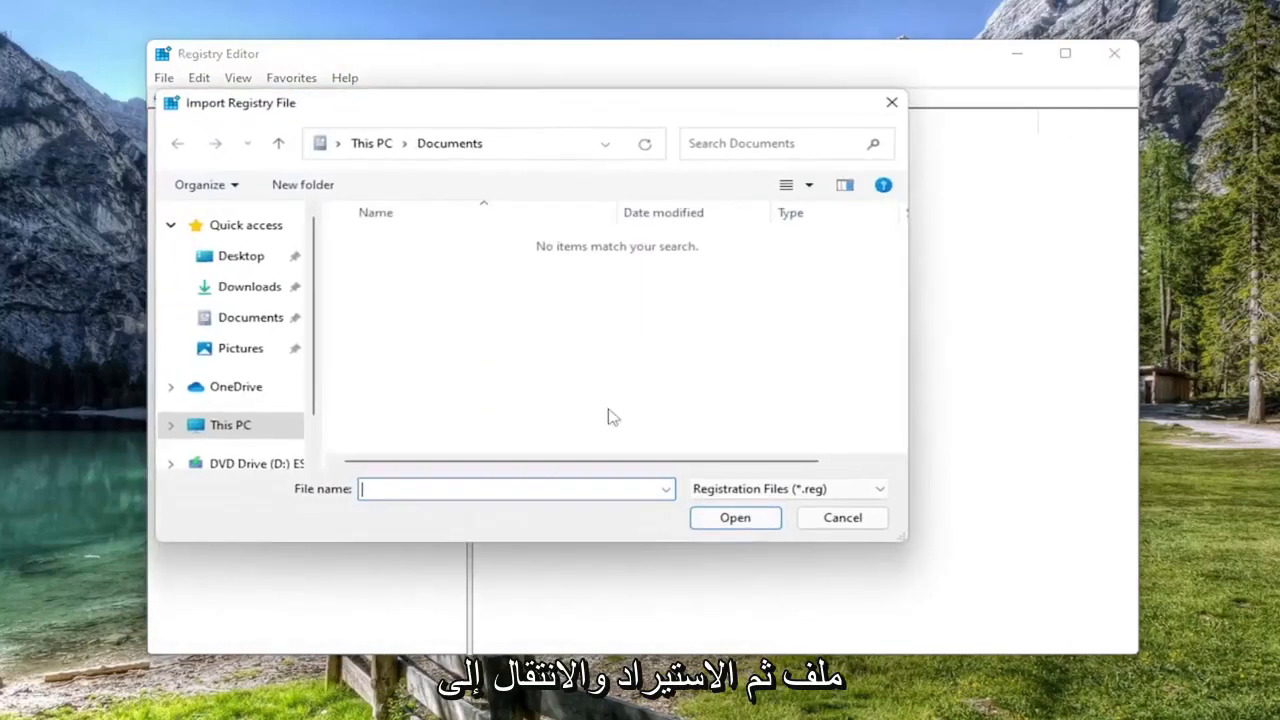
click(240, 255)
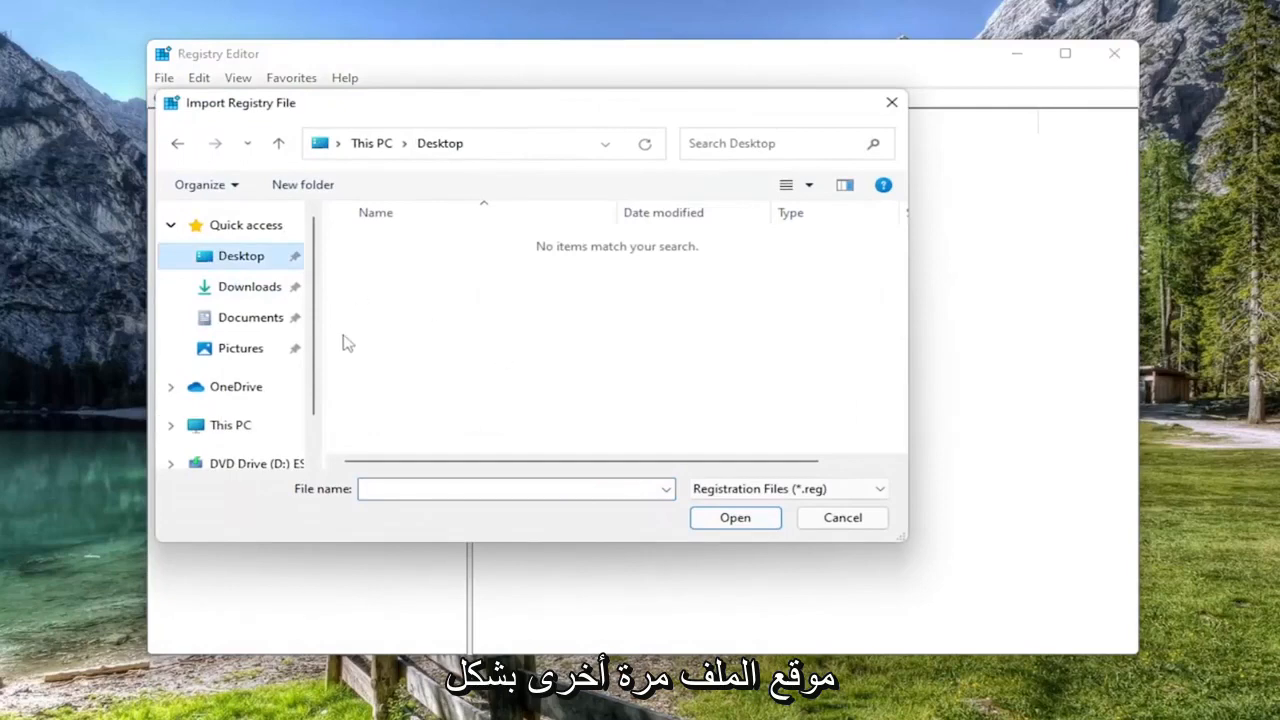
click(842, 517)
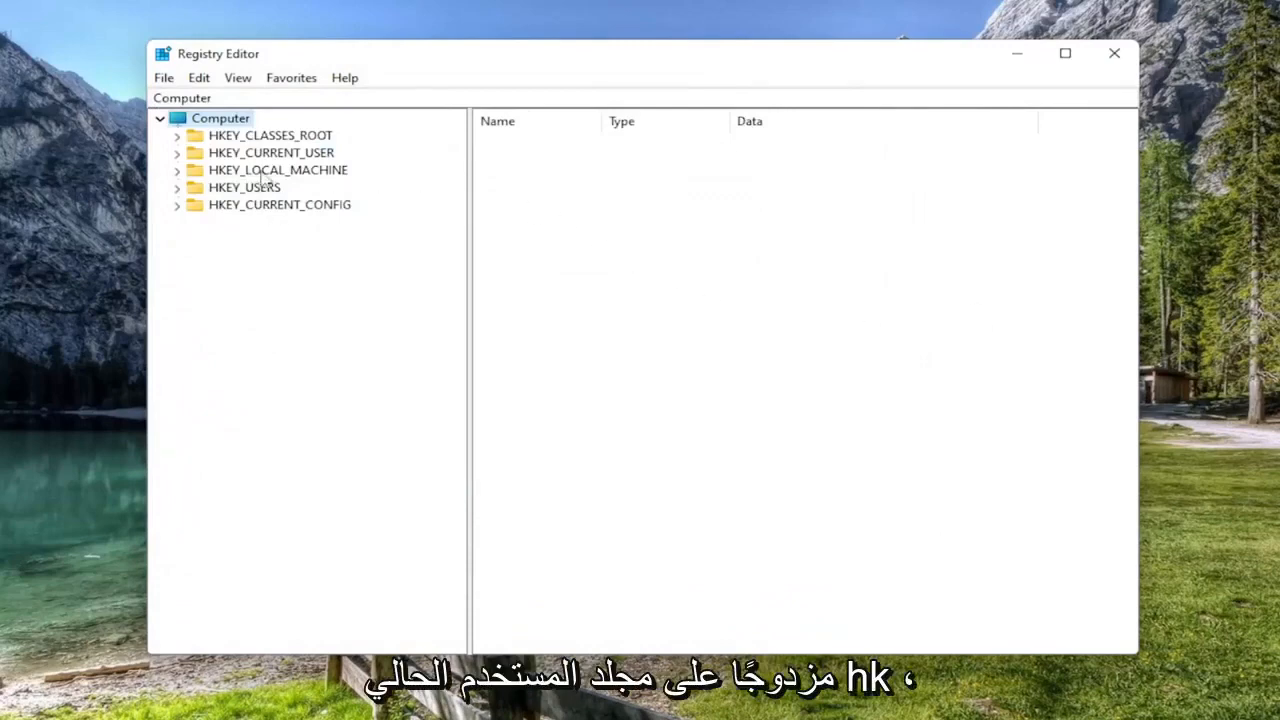
- Expand HKEY_CURRENT_USER\Software\Microsoft\Windows in the registry tree
double_click(271, 152)
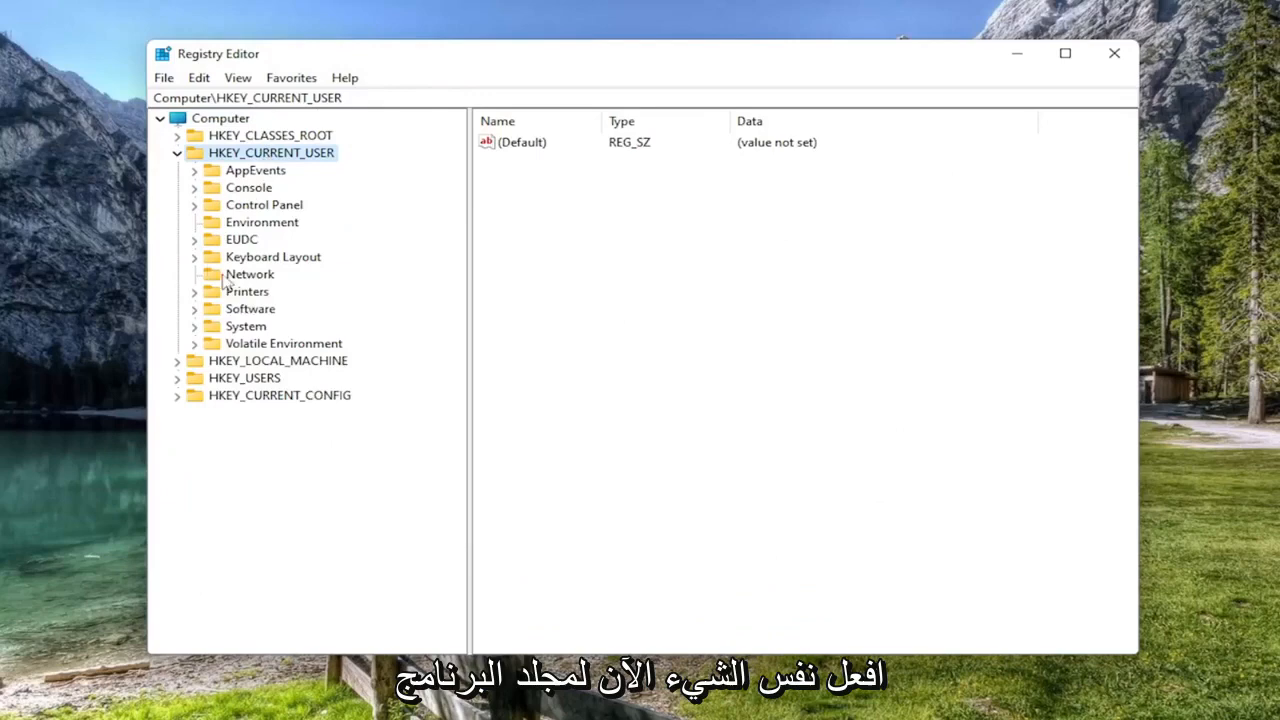
click(194, 308)
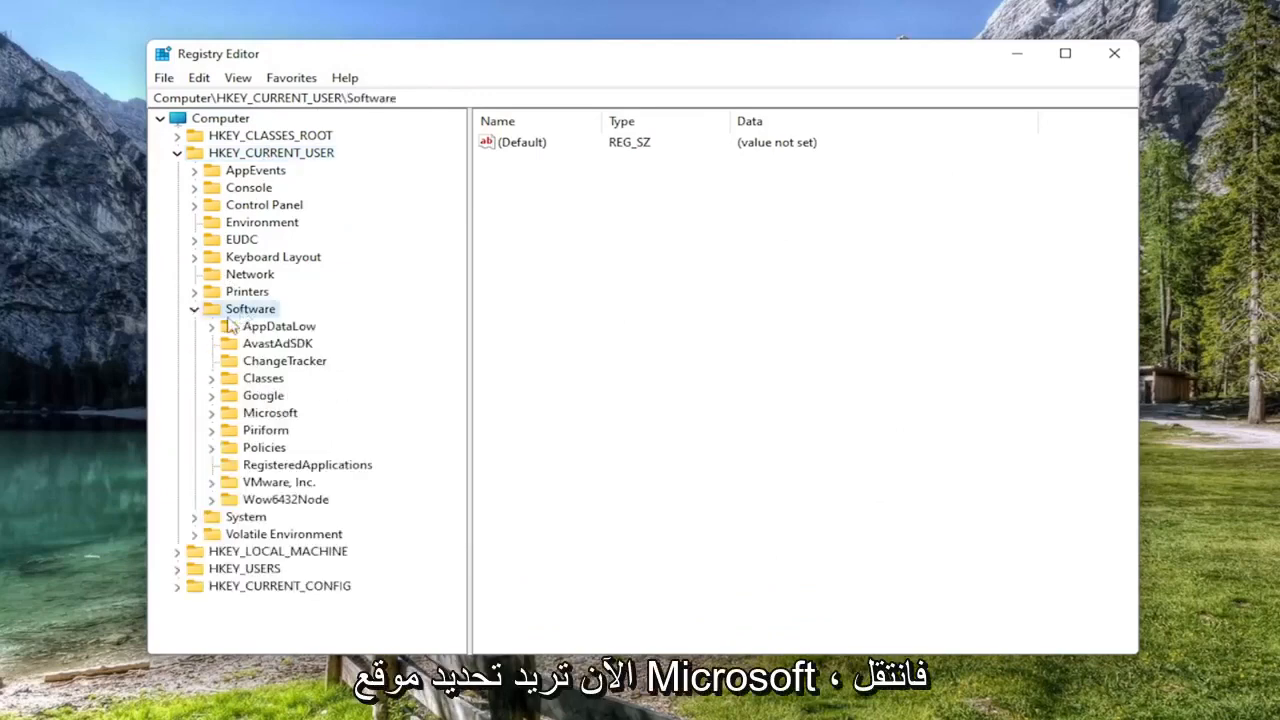
double_click(270, 412)
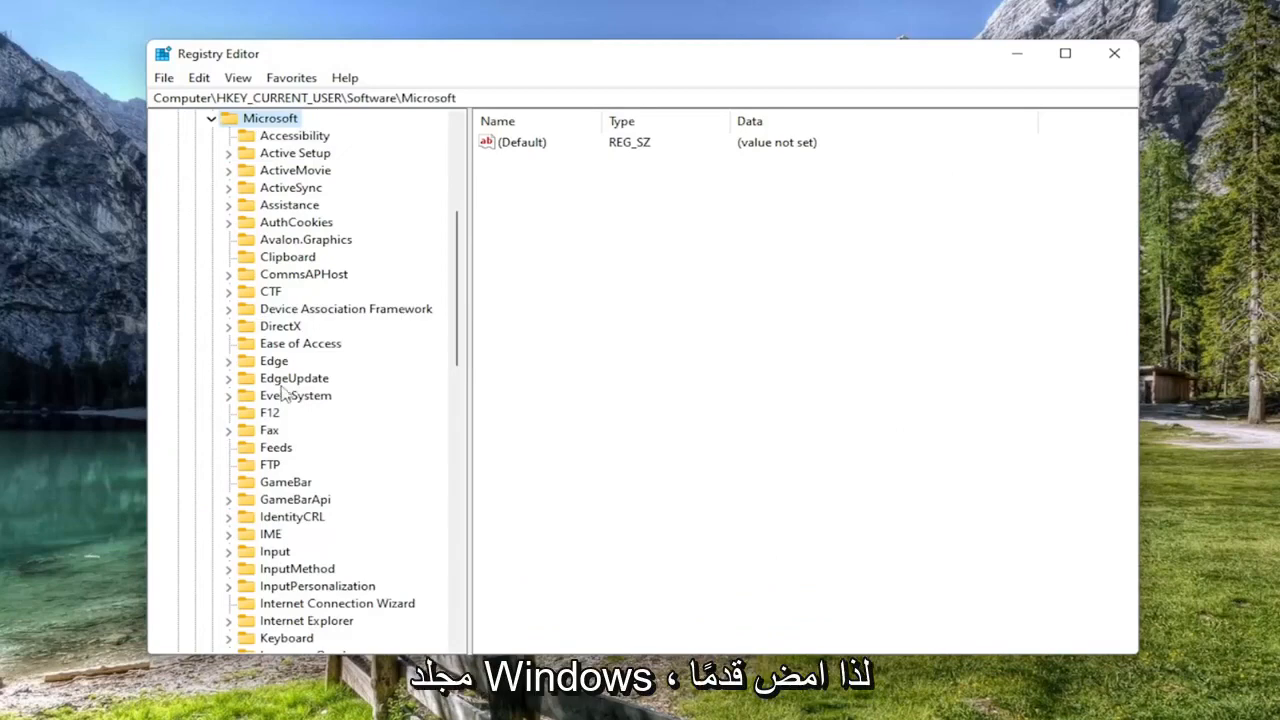
scroll(down, 3)
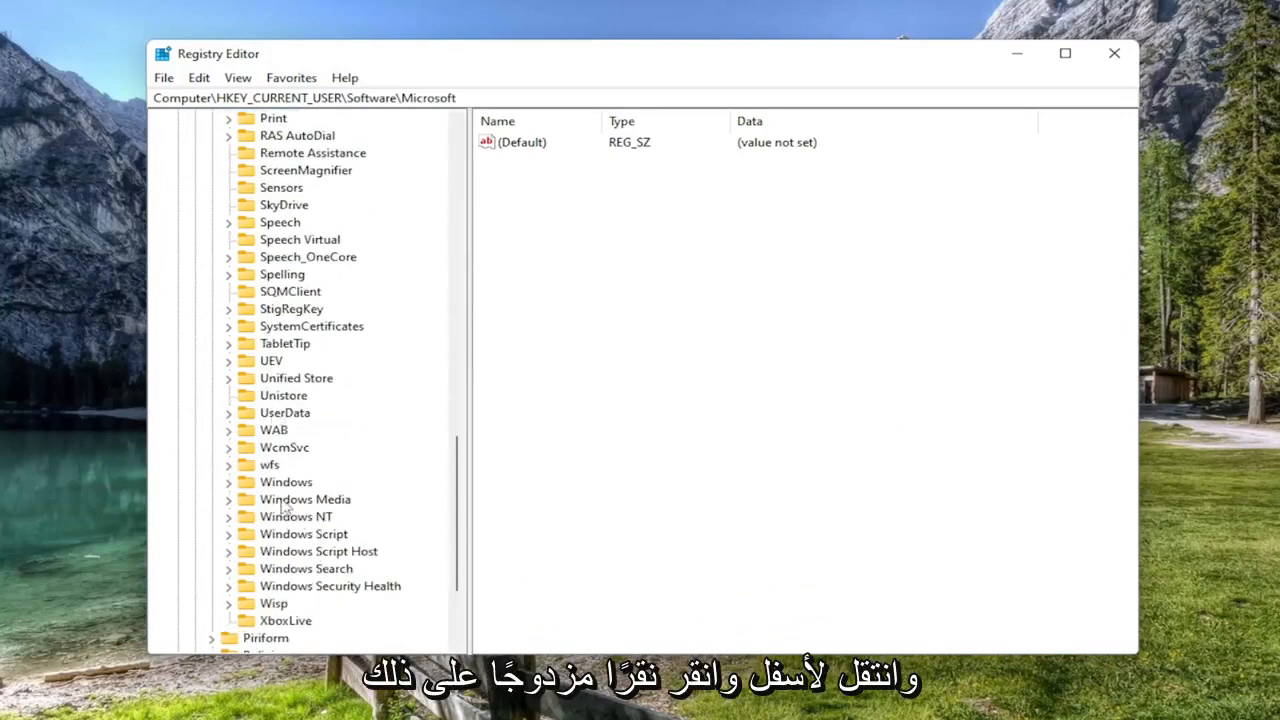
double_click(285, 481)
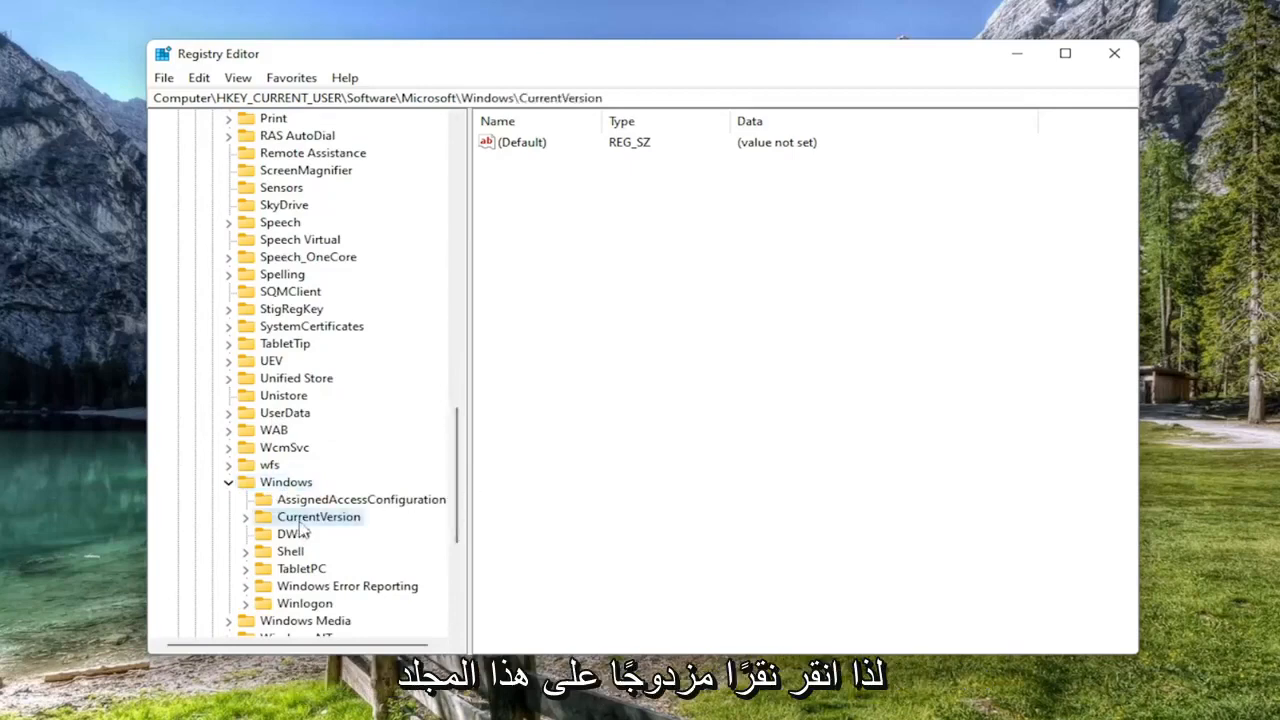
- Expand CurrentVersion\Explorer and select the Advanced key to list its values
double_click(318, 517)
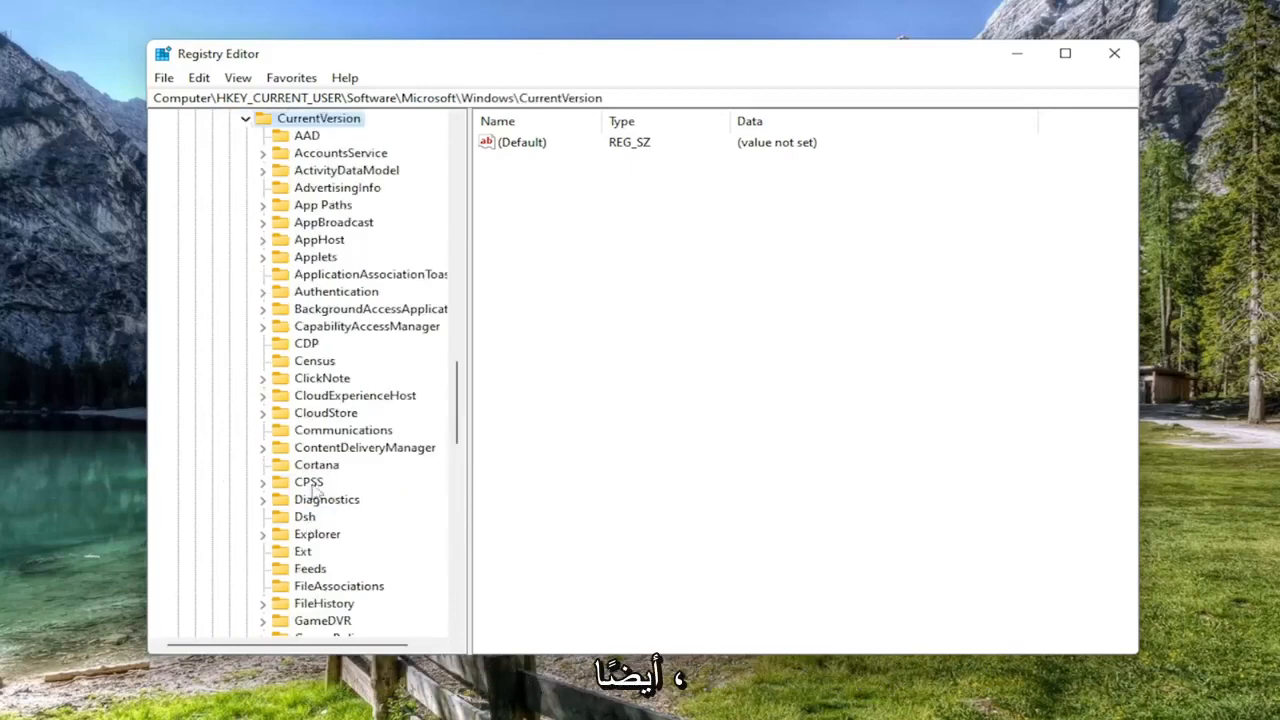
click(316, 533)
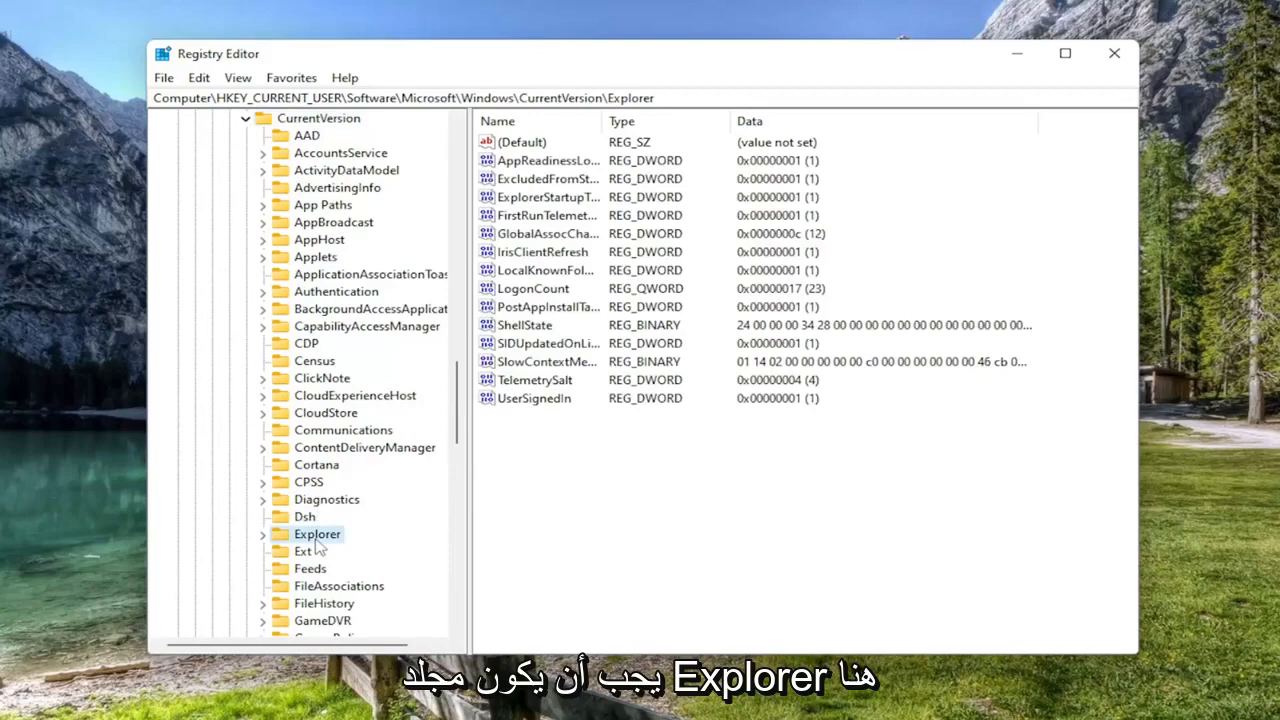
double_click(317, 534)
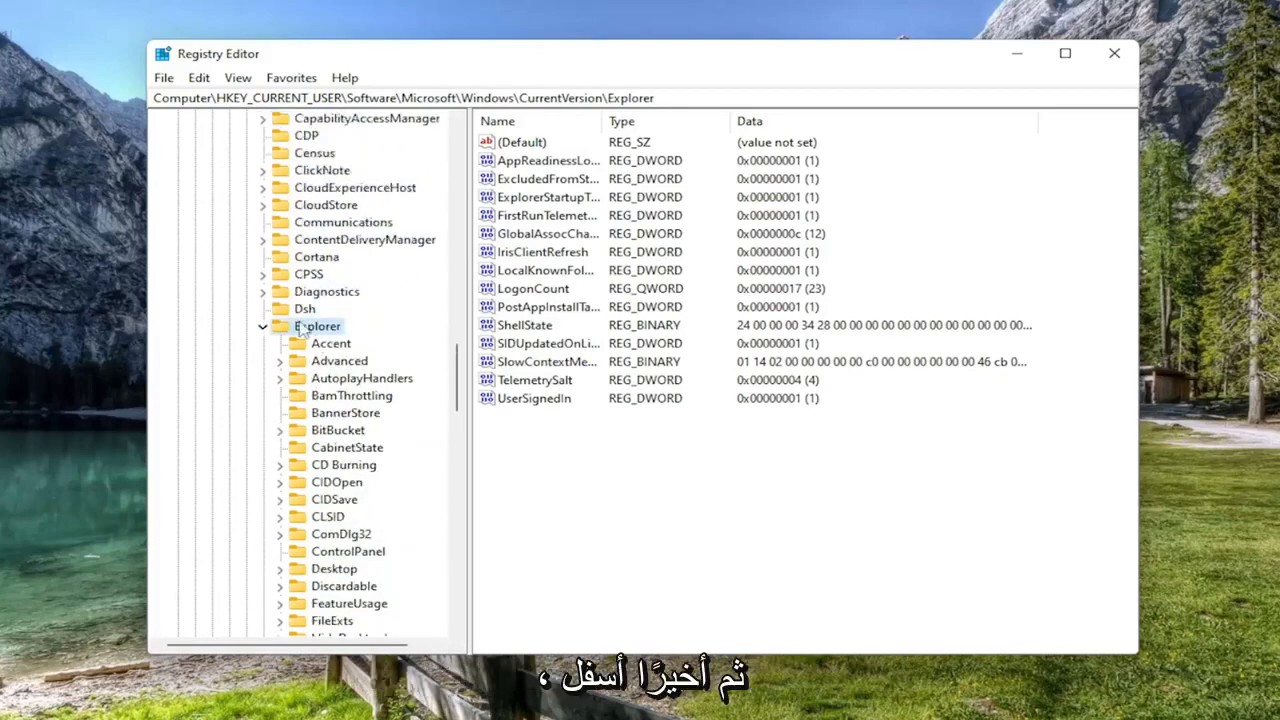
click(339, 360)
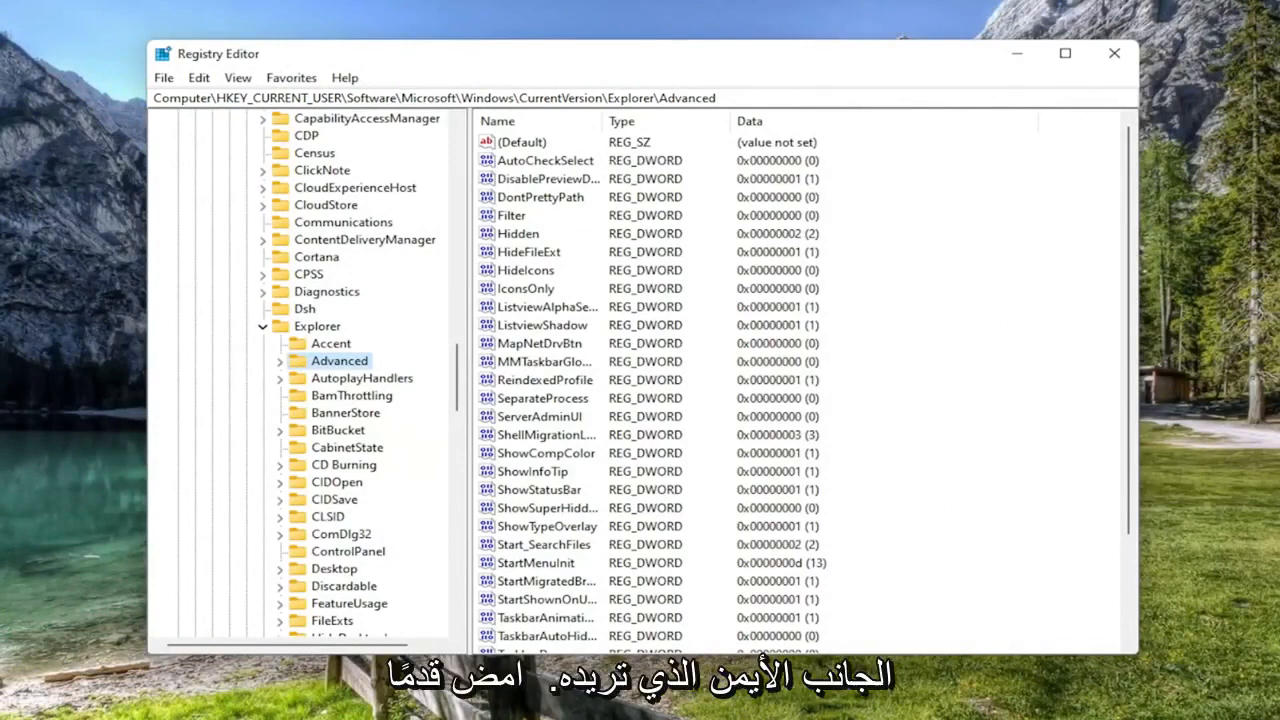
mouse_move(603, 121)
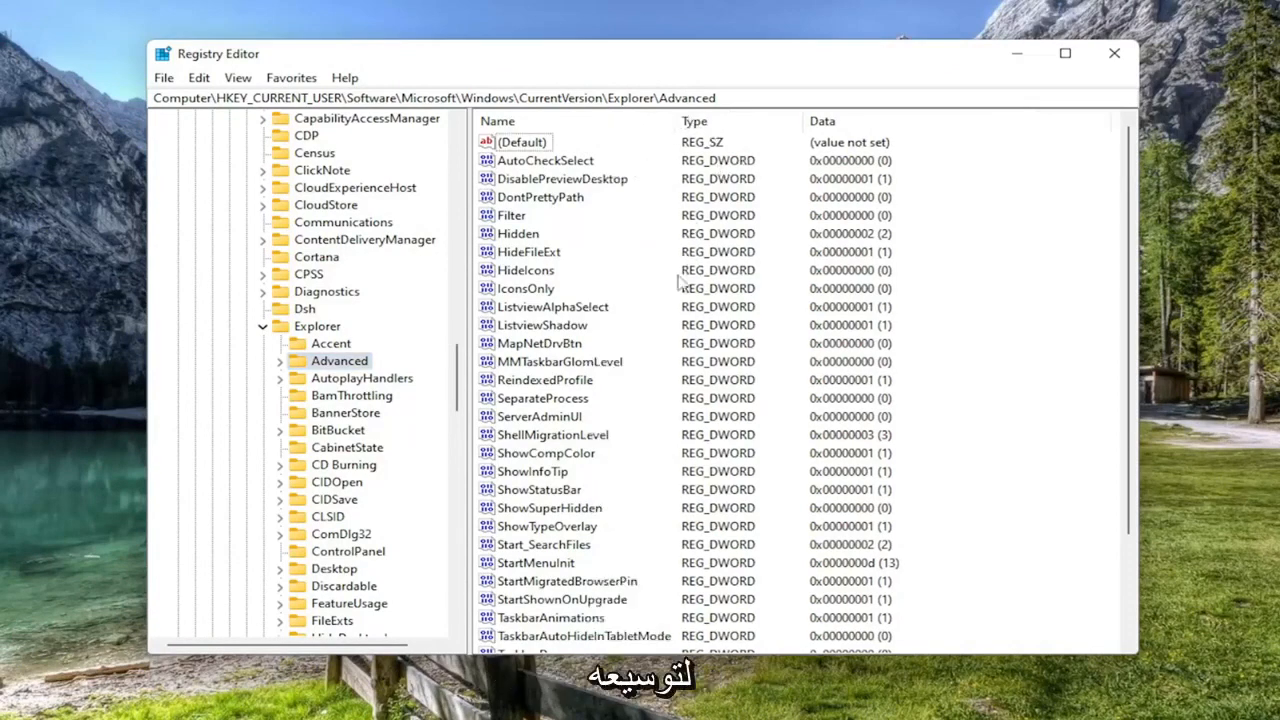
- Scroll the Advanced key's value list down to the Taskbar entries
scroll(down, 3)
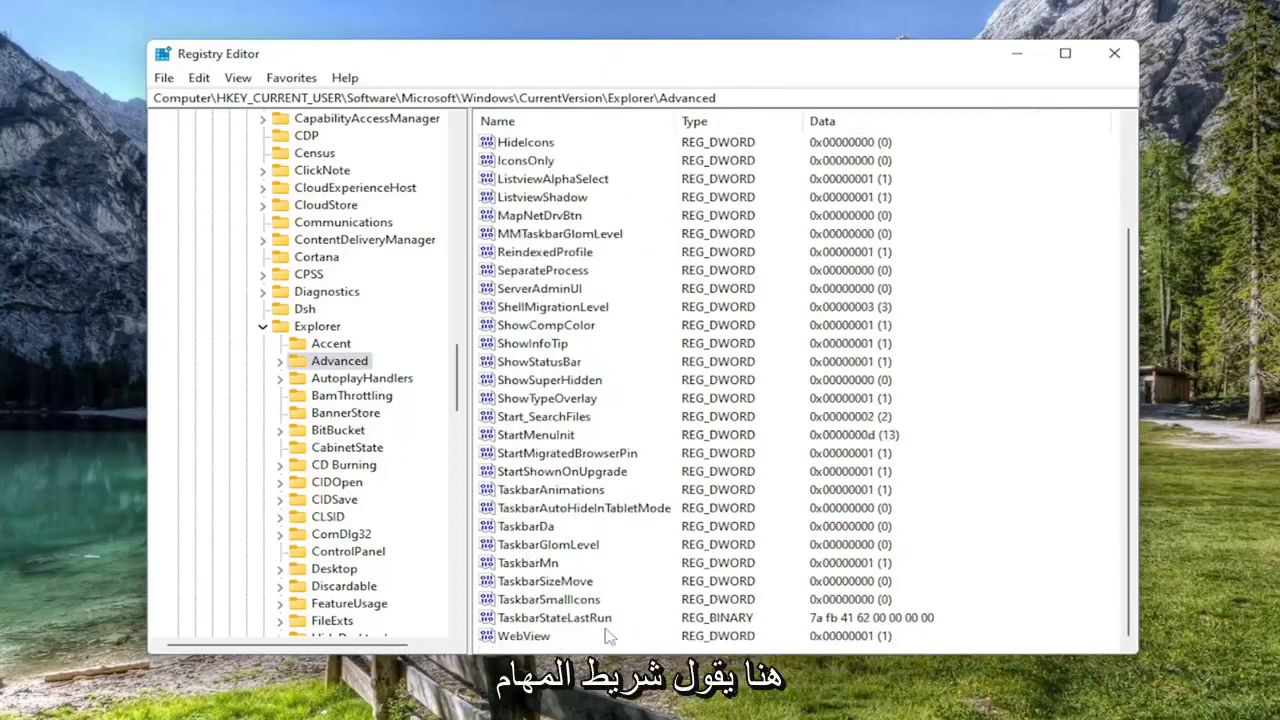
click(549, 489)
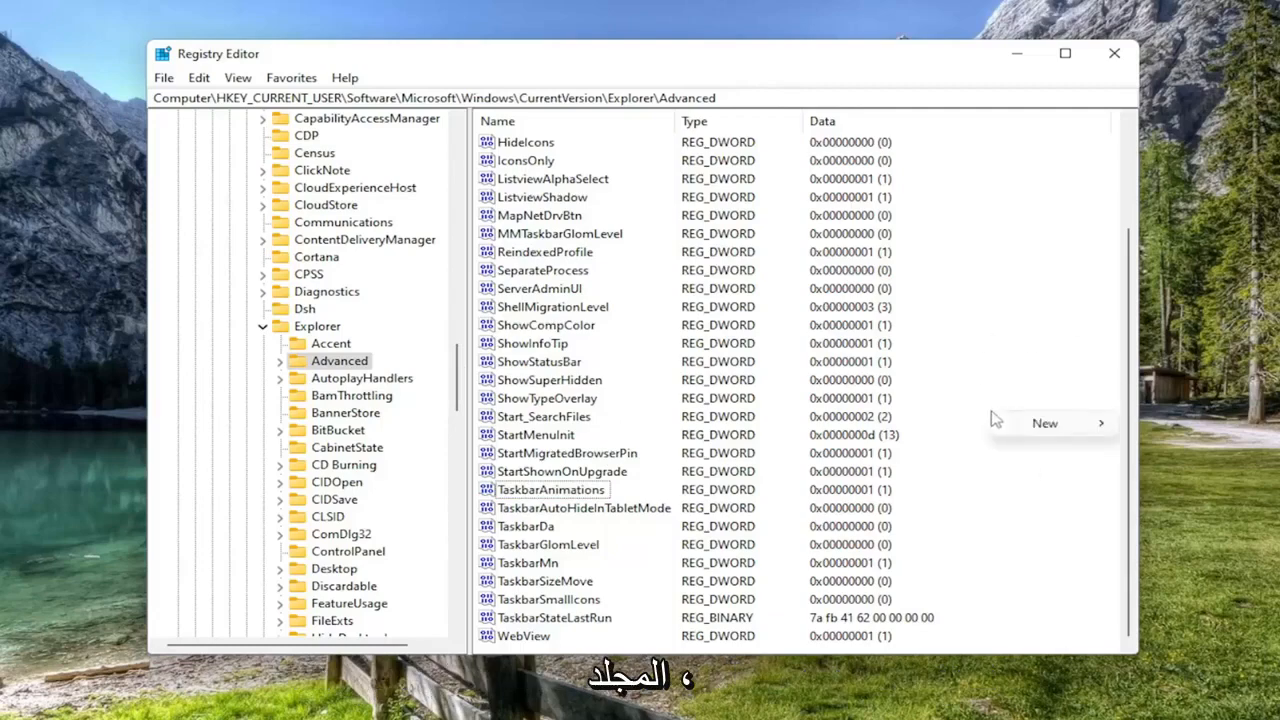
- Create a new DWORD (32-bit) value named TaskbarSi in the Advanced key
click(1044, 423)
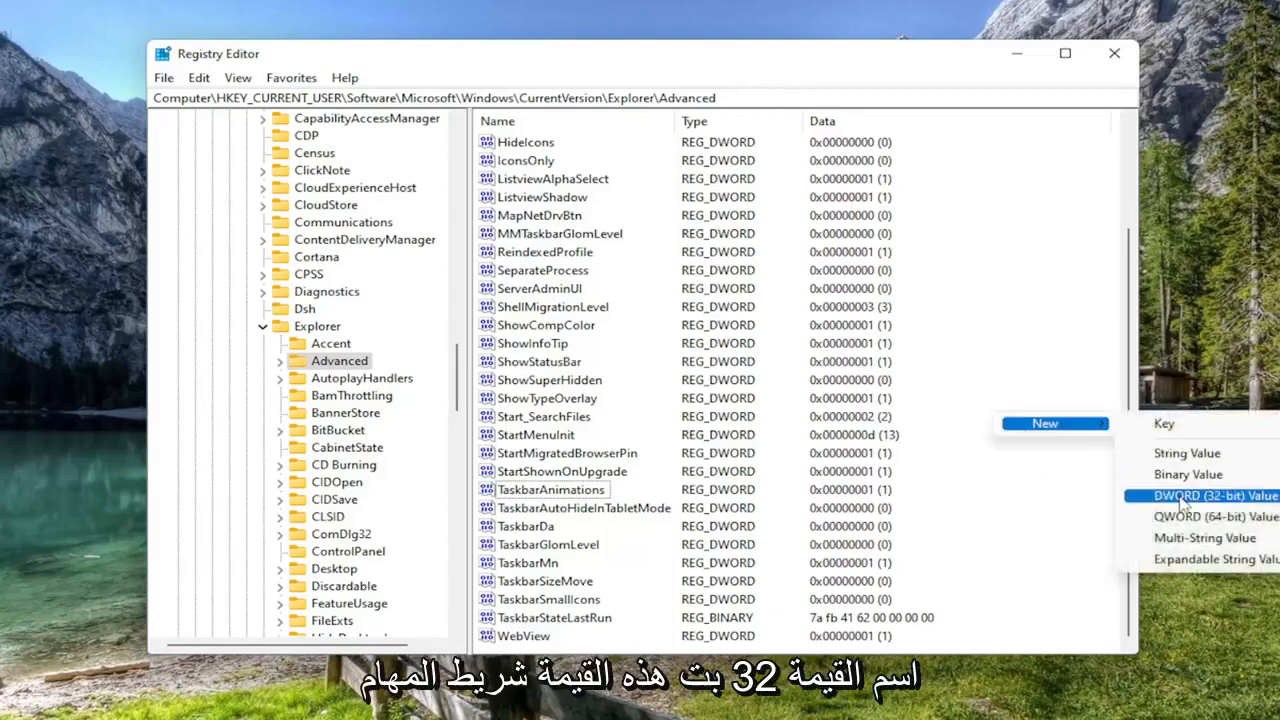
click(1220, 496)
text(TaskbarSi)
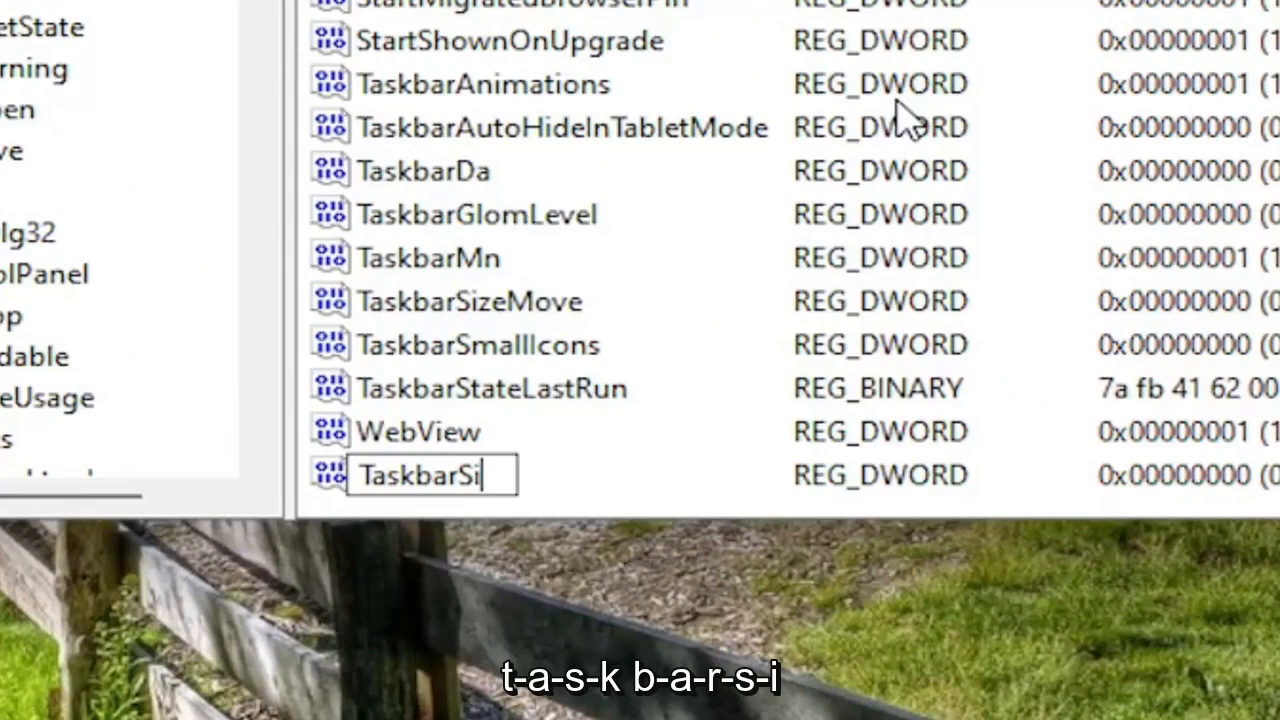
key(Enter)
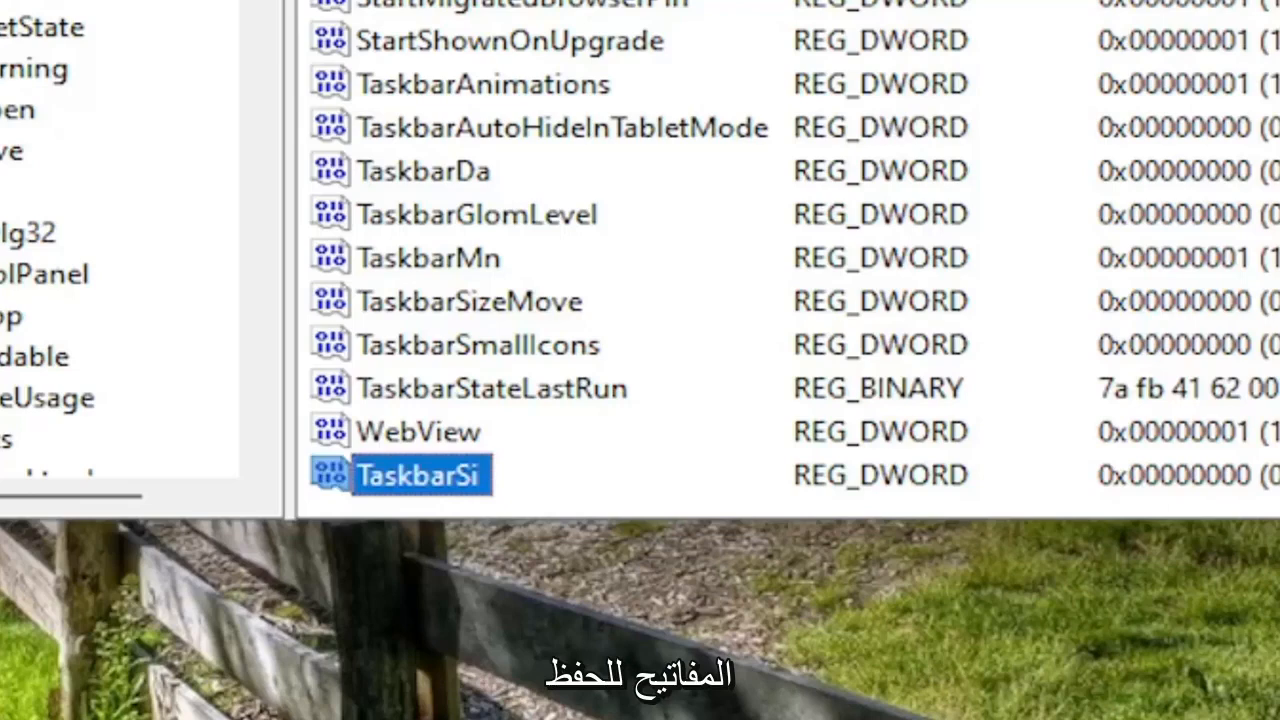
mouse_move(627, 328)
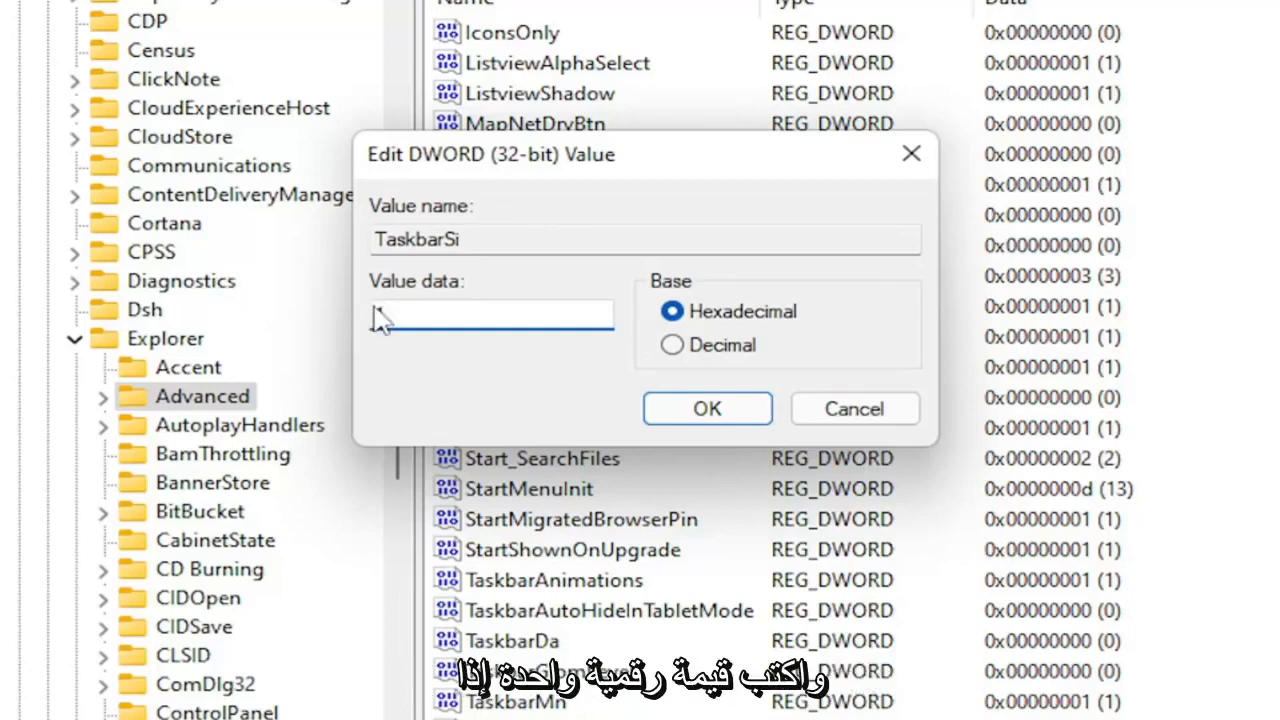
- Set TaskbarSi's value data to 2 and confirm
text(1)
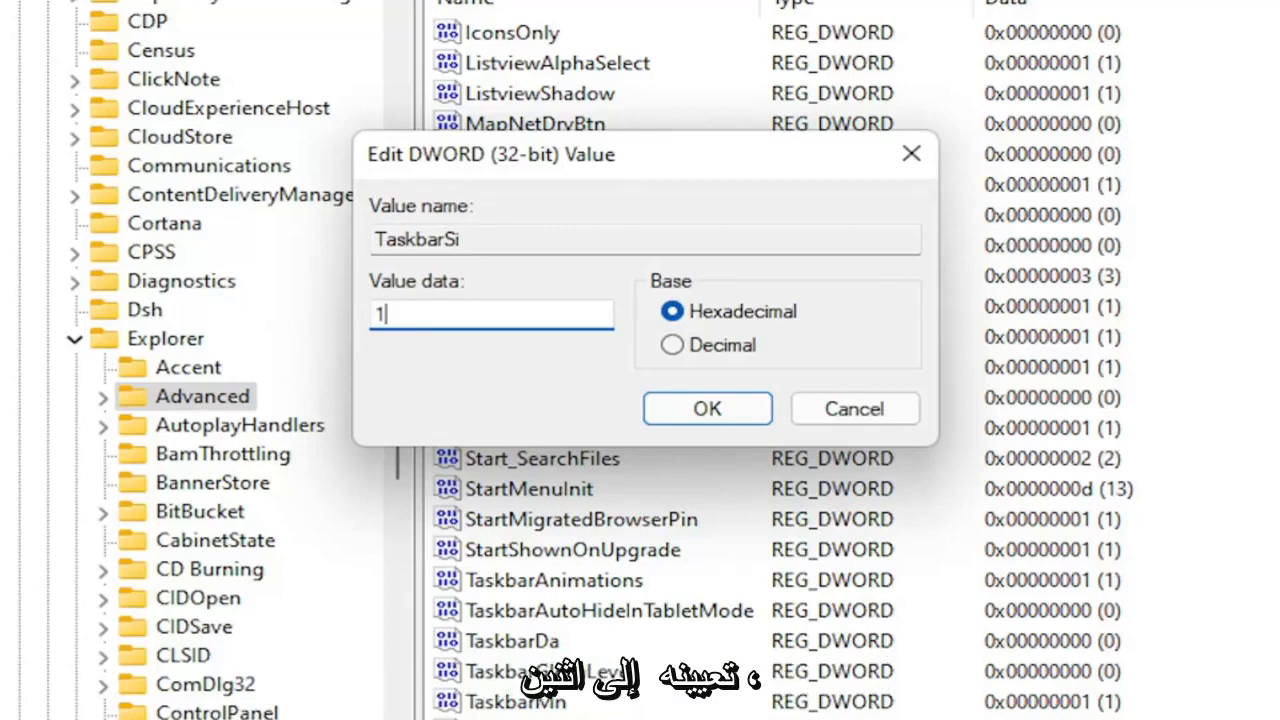
text(2)
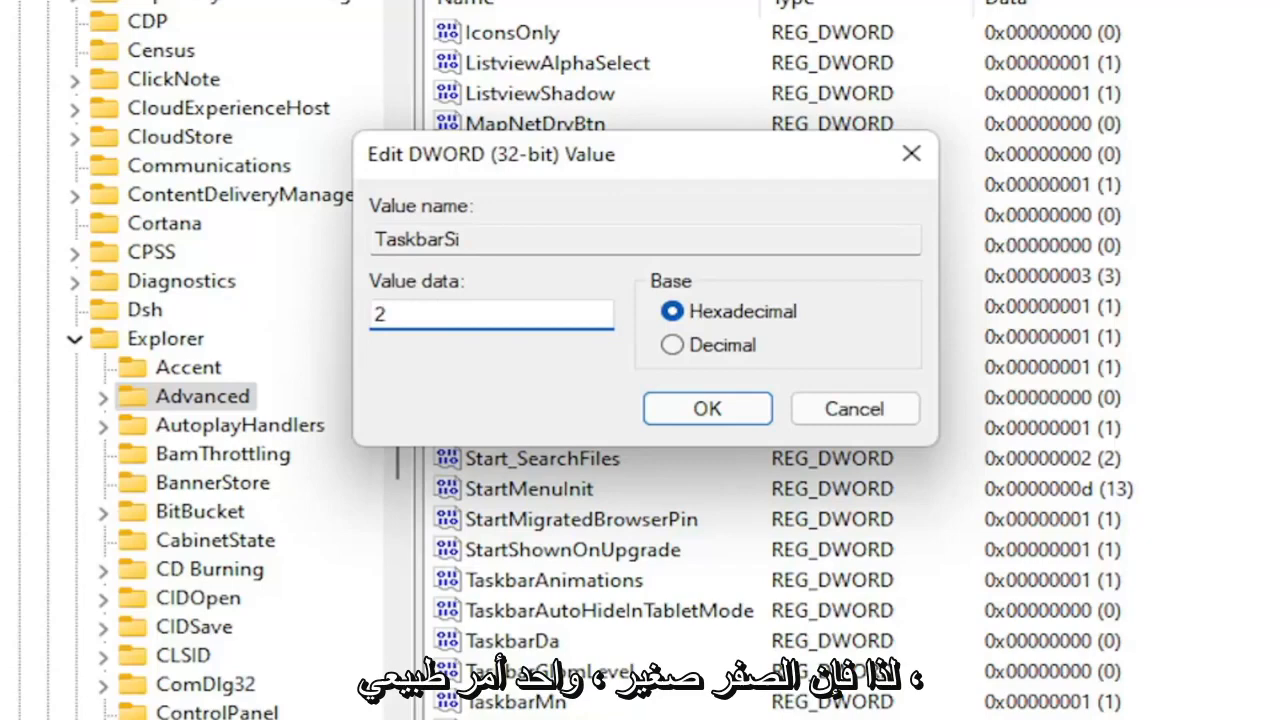
mouse_move(422, 295)
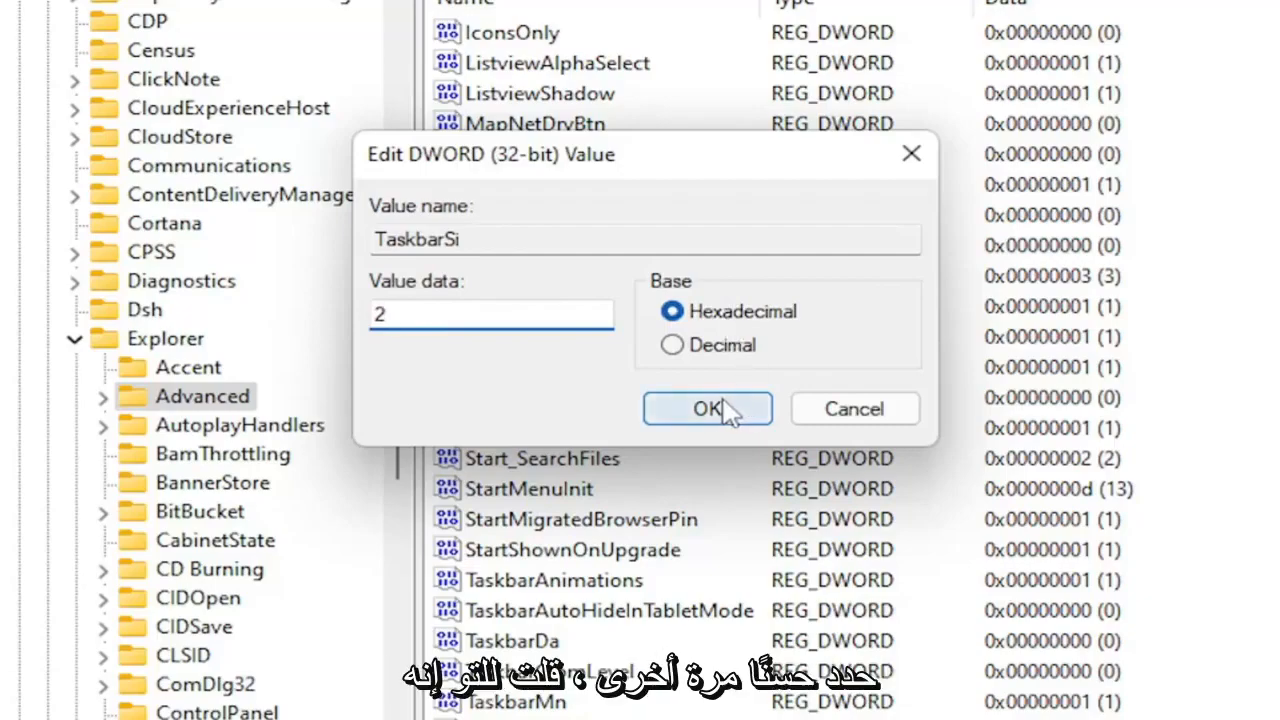
click(707, 408)
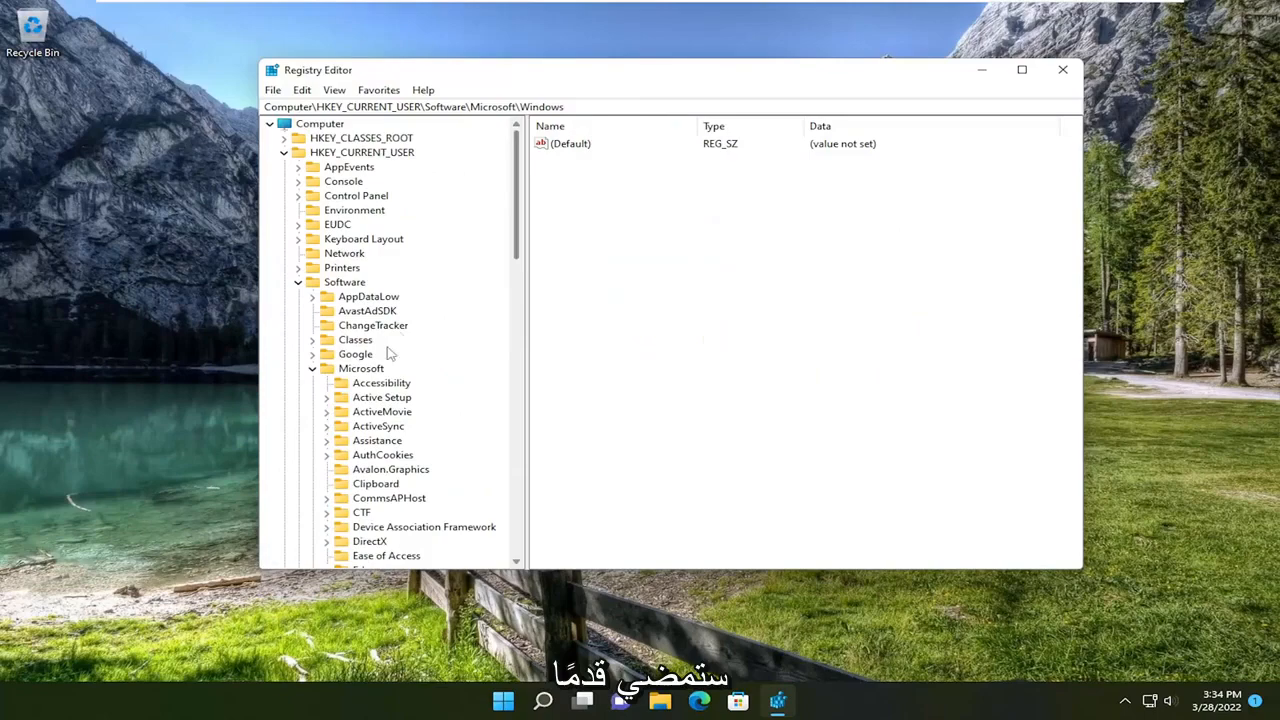
- Collapse the tree, close Registry Editor and restart the PC
click(284, 152)
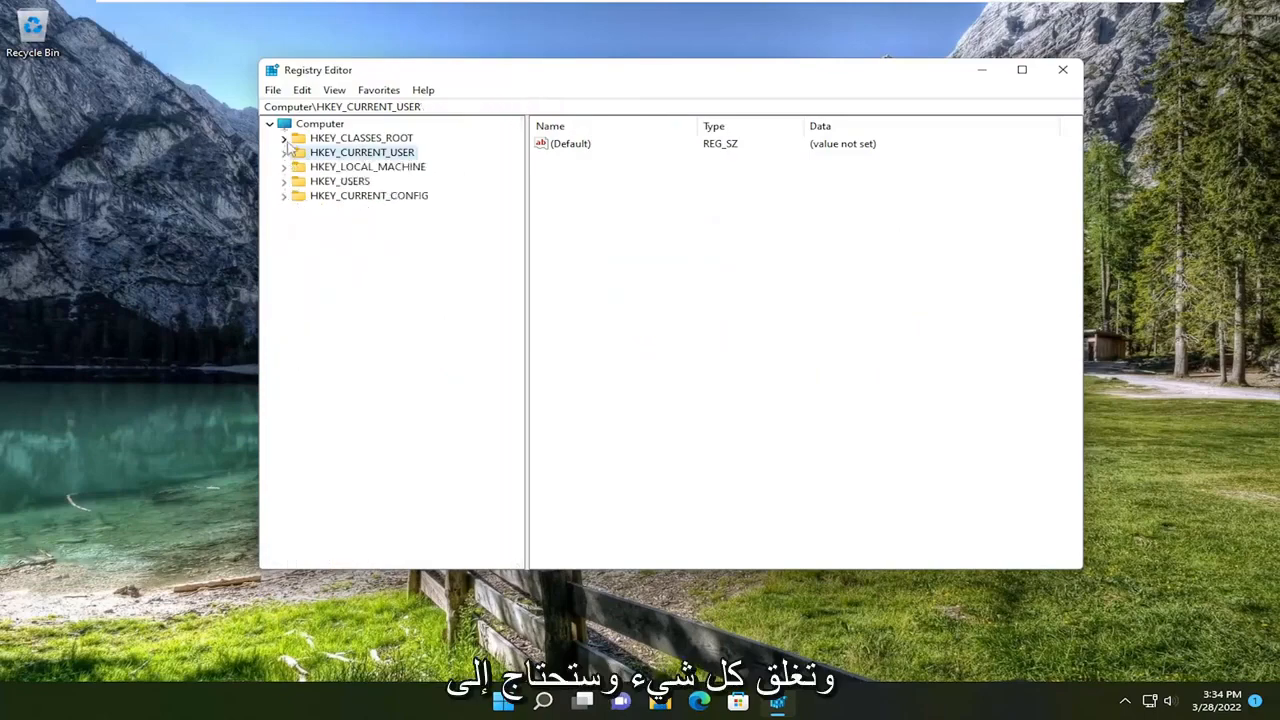
click(1059, 70)
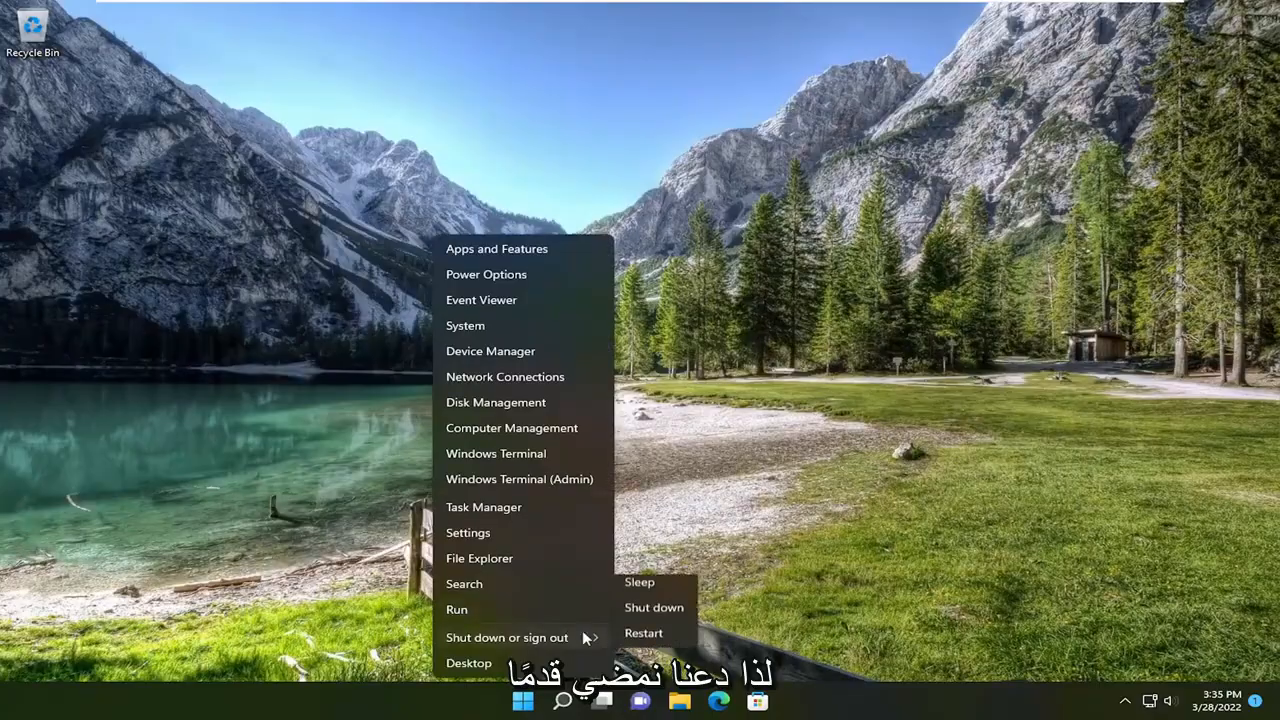
click(646, 633)
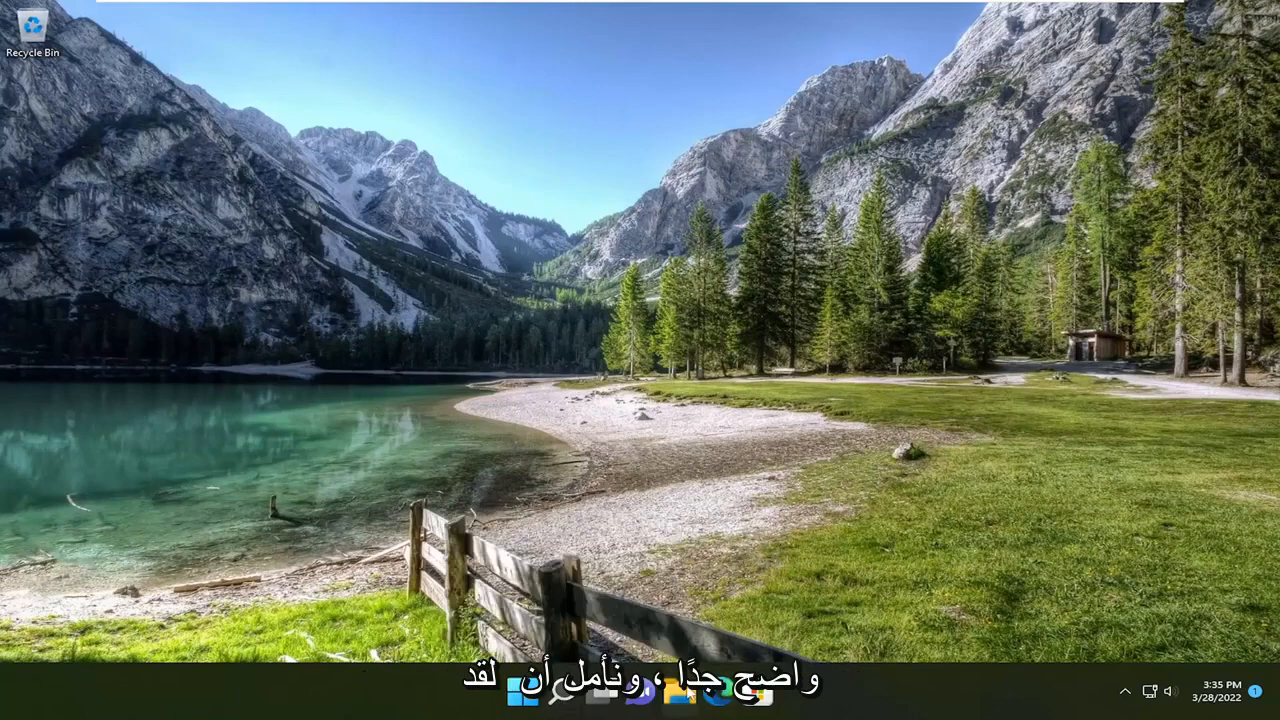
click(575, 686)
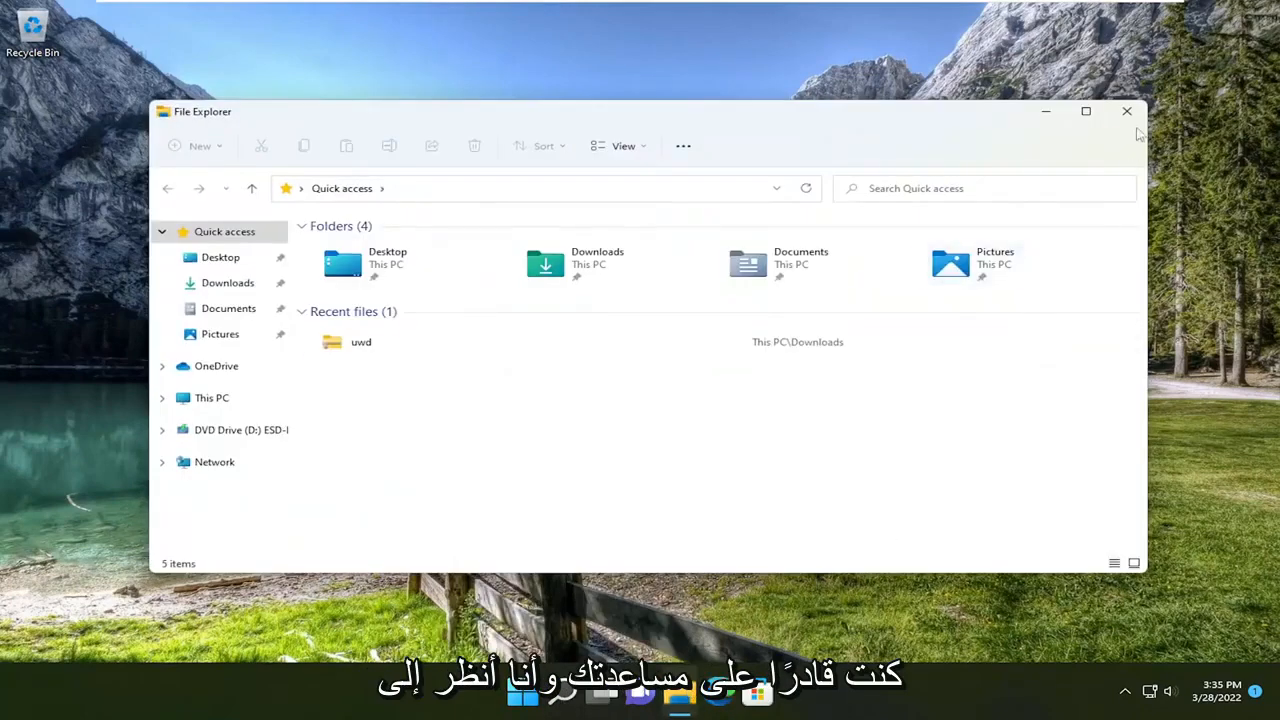
click(1121, 112)
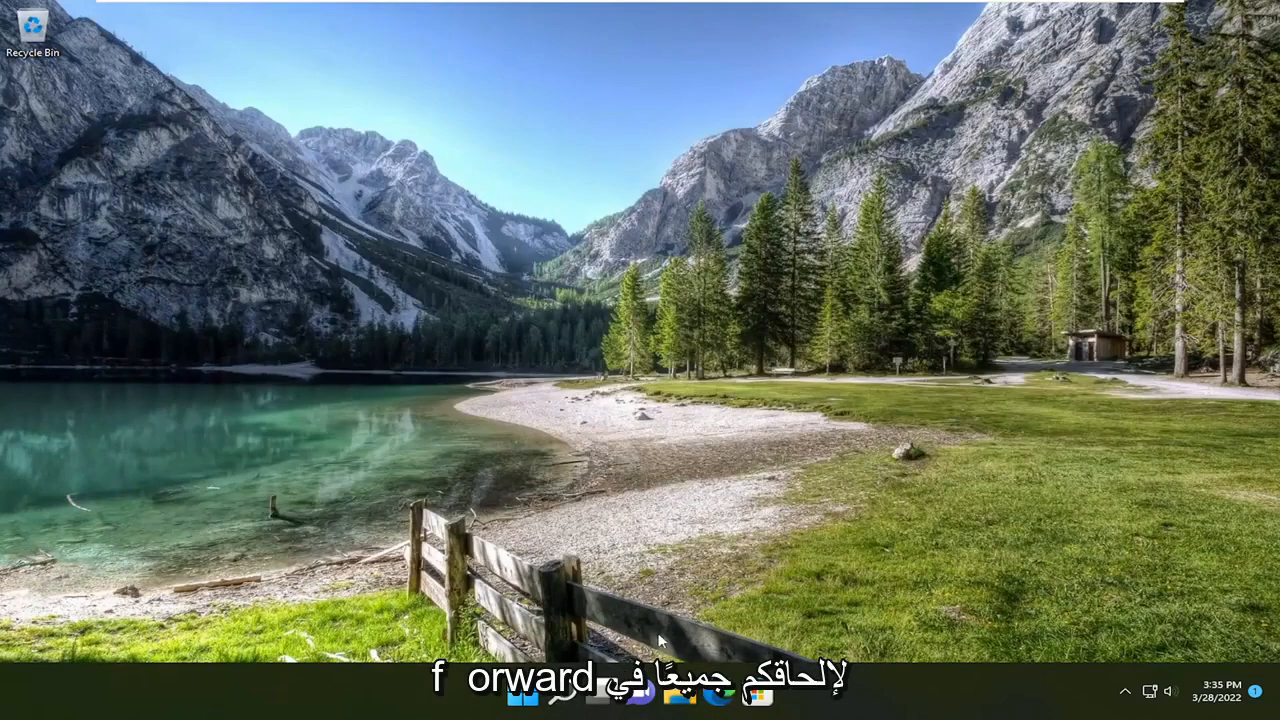